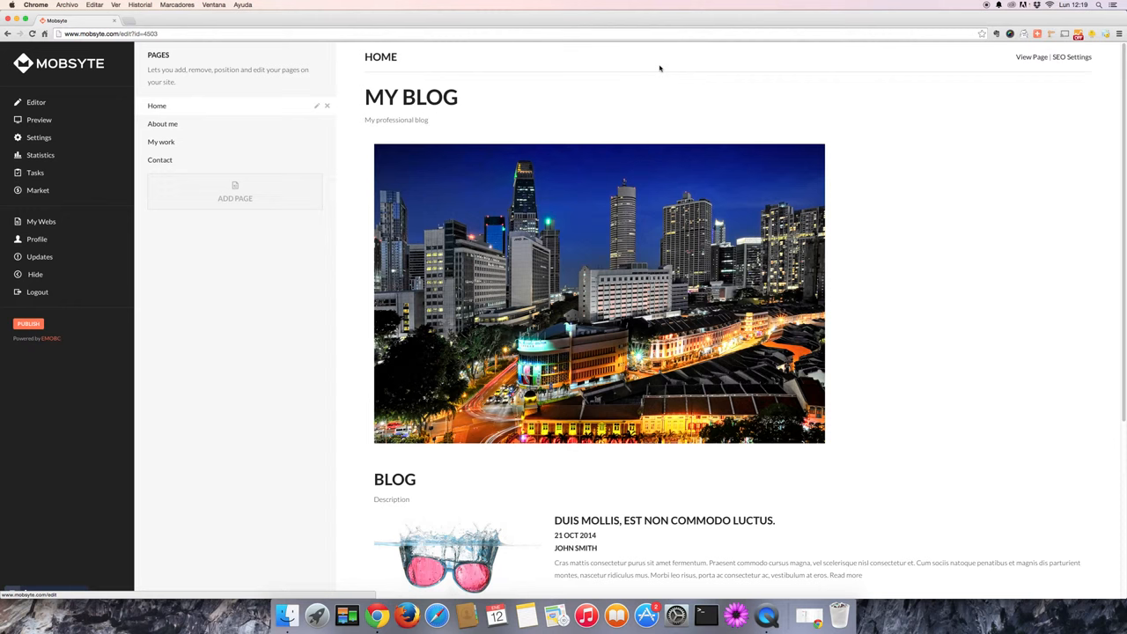
{"action": "mouse_move", "coordinate": [644, 71]}
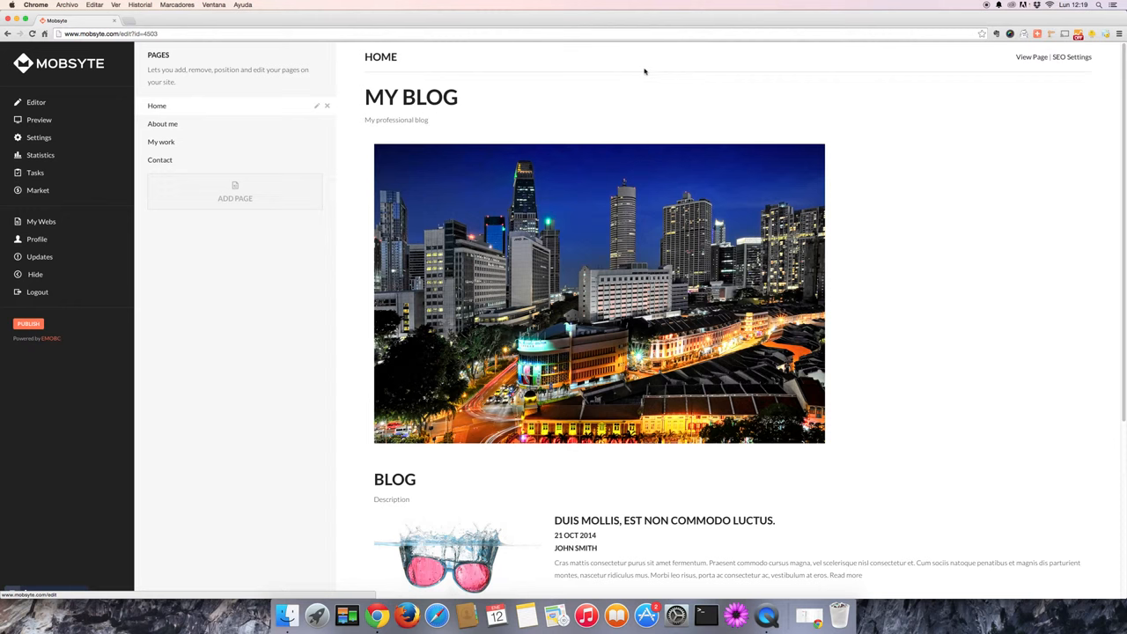
Open the website's Settings and go to Templates, showing OnVision as active.
{"action": "left_click", "coordinate": [38, 137]}
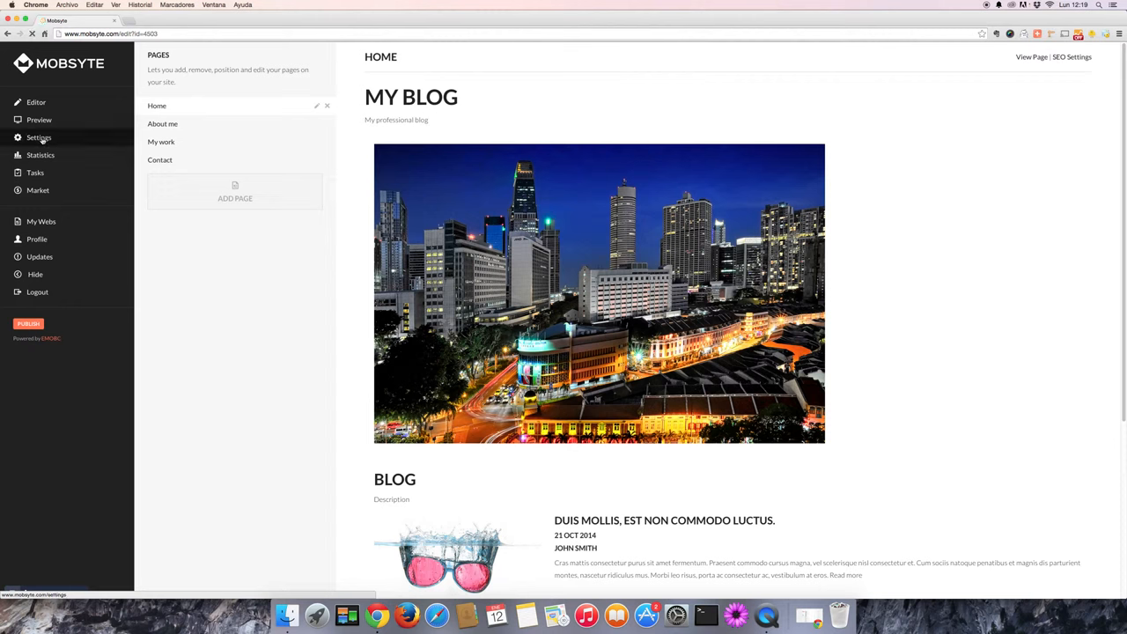
{"action": "left_click", "coordinate": [39, 138]}
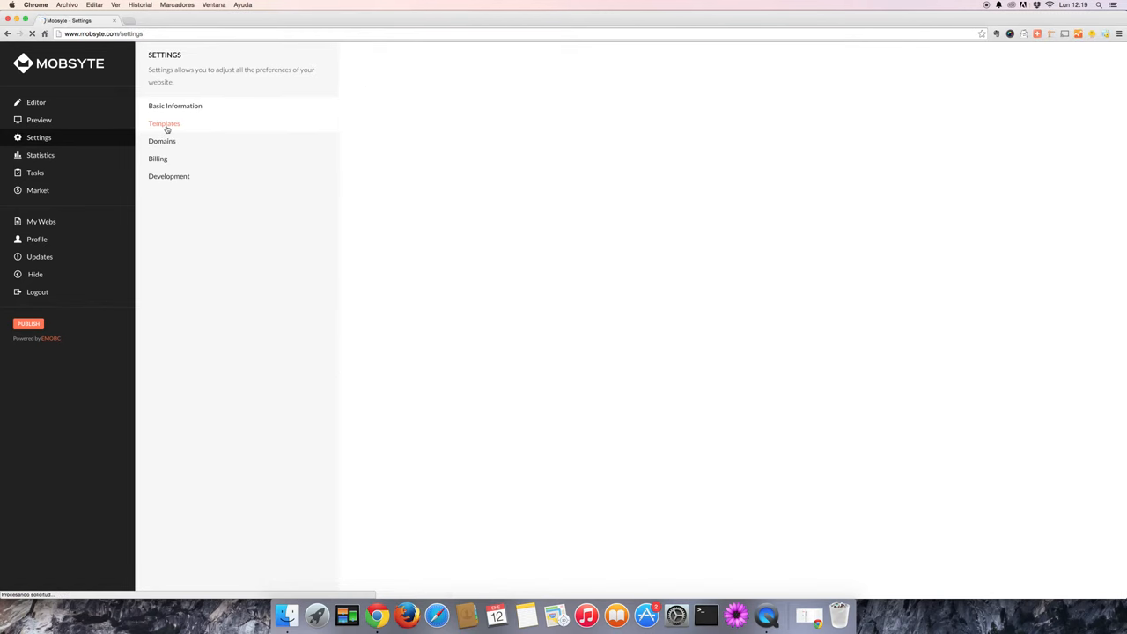
{"action": "left_click", "coordinate": [164, 123]}
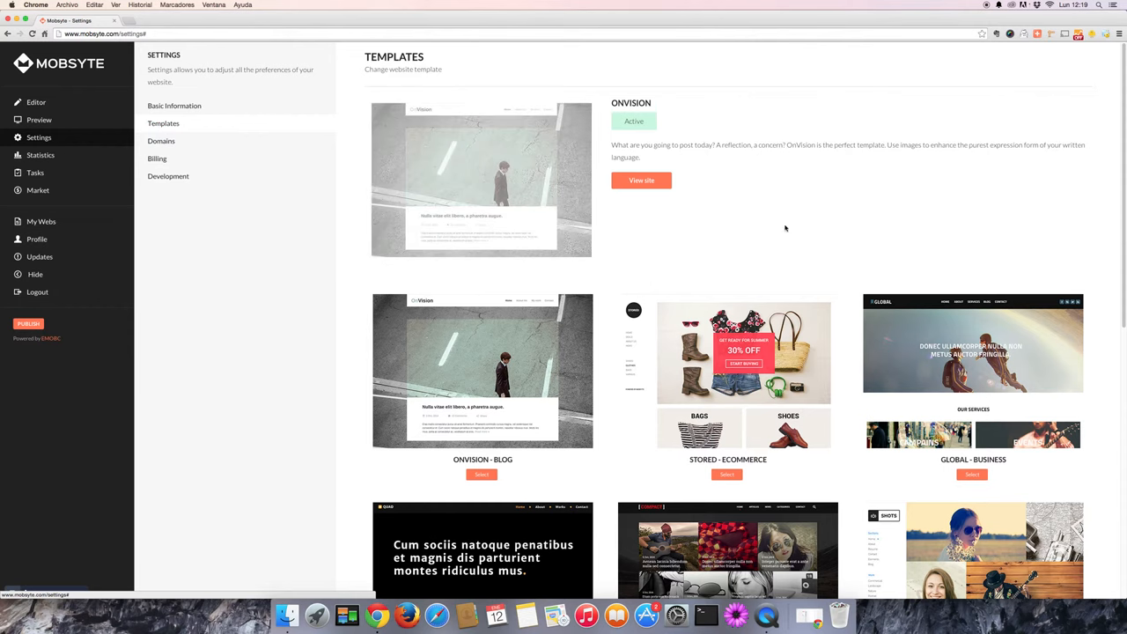
Scroll down the gallery and apply the COMPACT - BLOG template to the site.
{"action": "scroll", "scroll_direction": "down", "scroll_amount": 3}
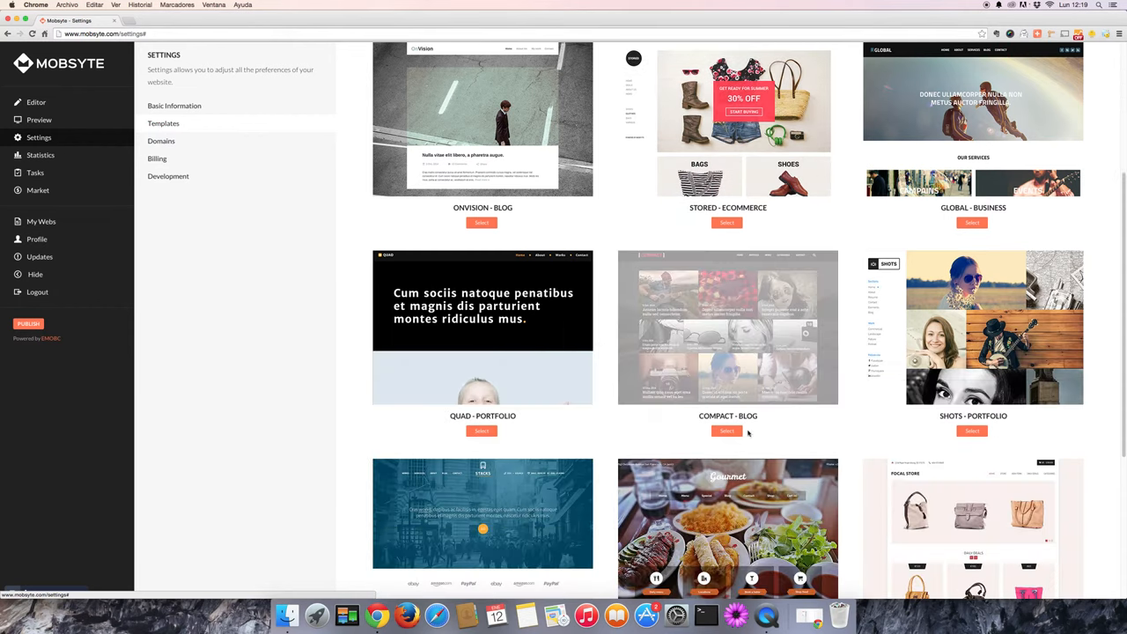
{"action": "left_click", "coordinate": [727, 431]}
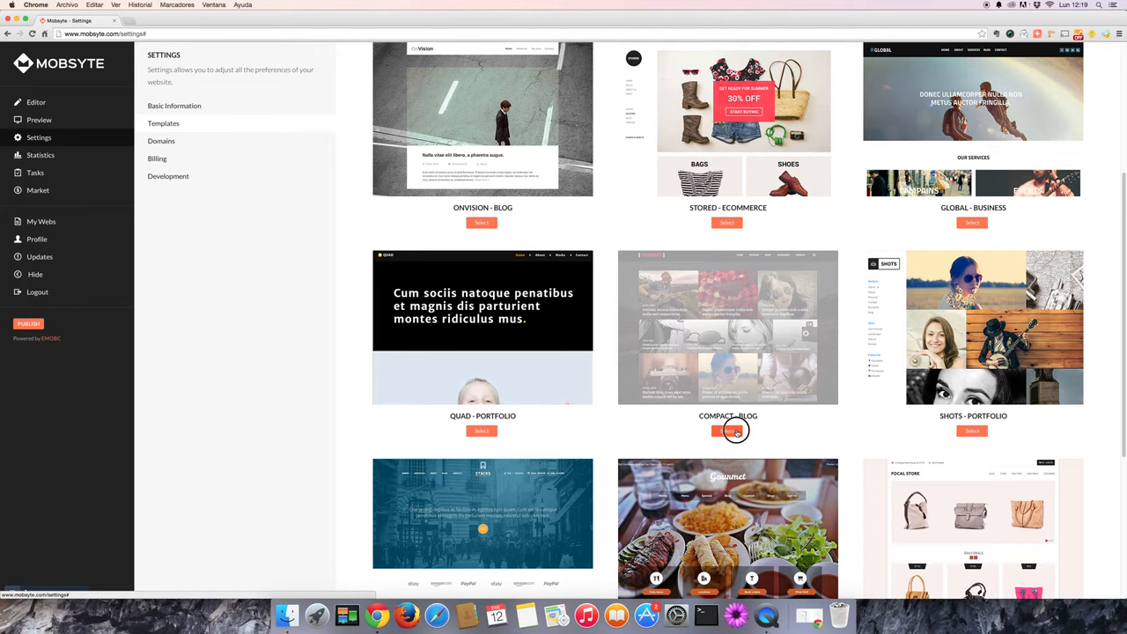
{"action": "left_click", "coordinate": [727, 431]}
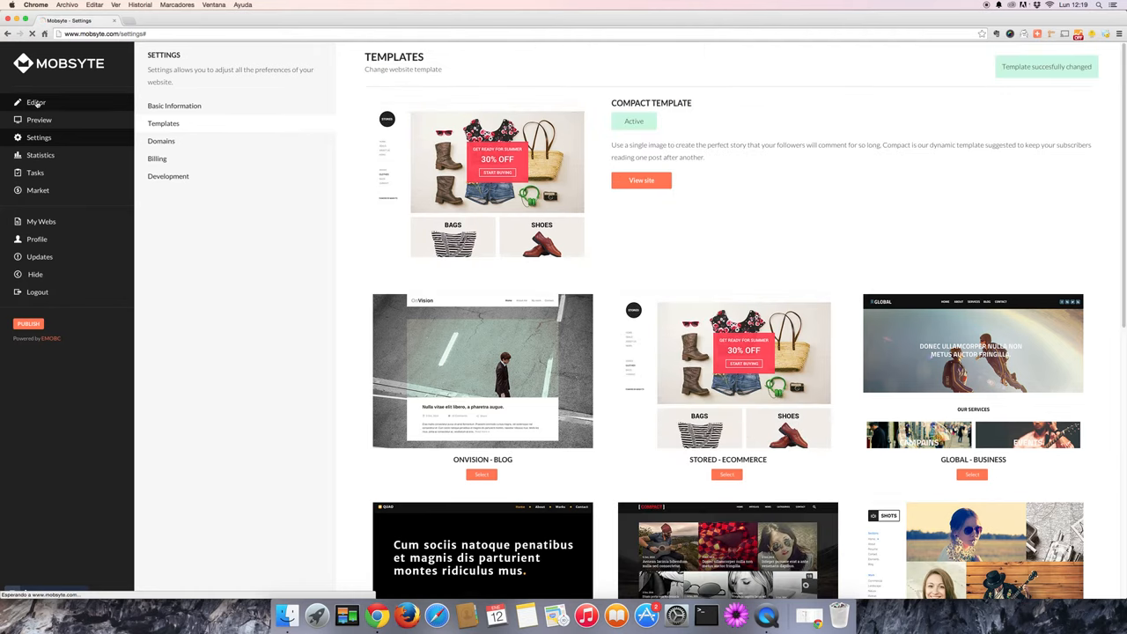